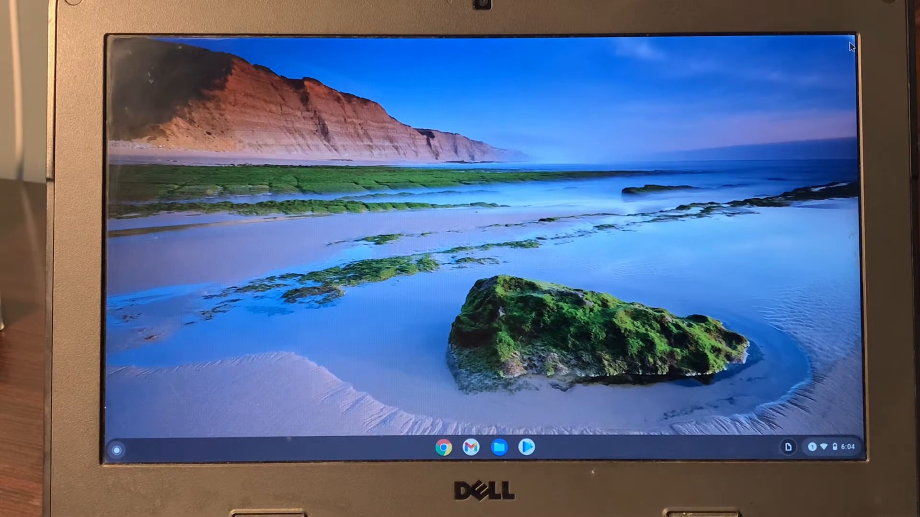
{"action": "mouse_move", "coordinate": [609, 409]}
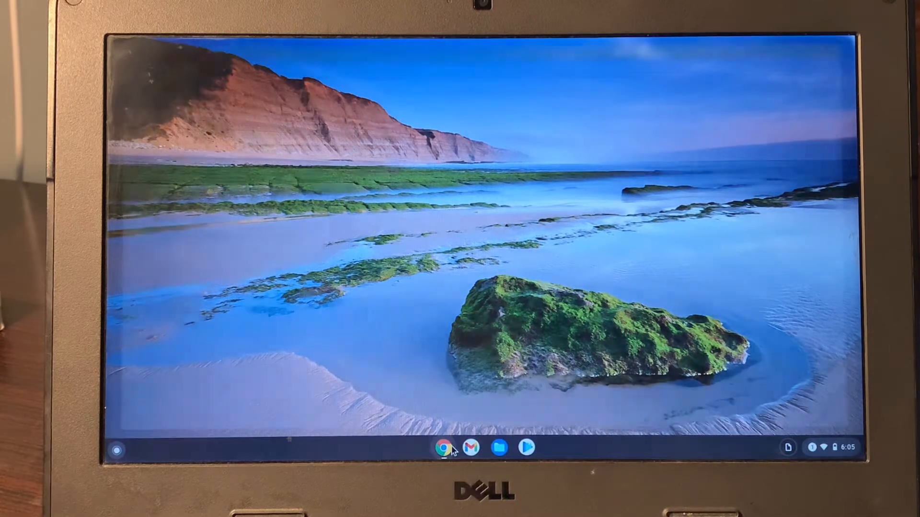
Launch Chrome and open its Extensions management page.
{"action": "left_click", "coordinate": [444, 448]}
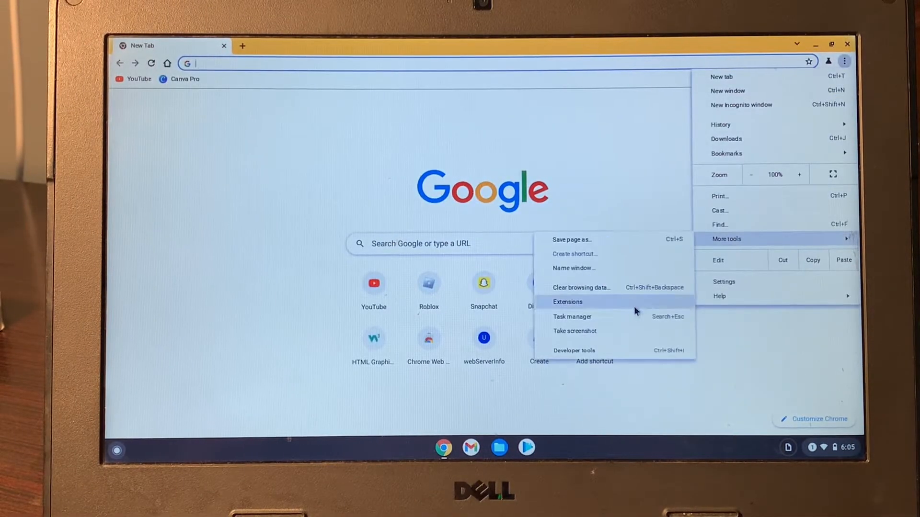
{"action": "left_click", "coordinate": [567, 302]}
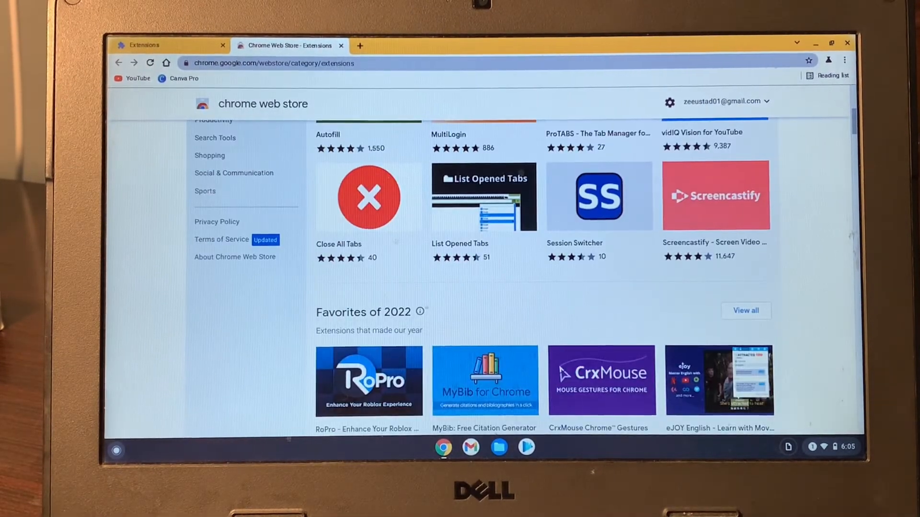
Search the Chrome Web Store for 'unblock everything'.
{"action": "type", "text": "u"}
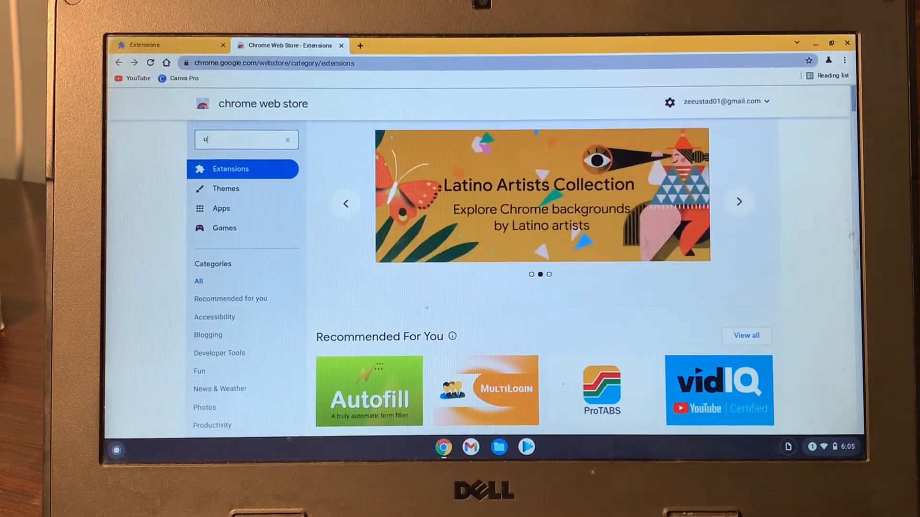
{"action": "type", "text": "nblock everything"}
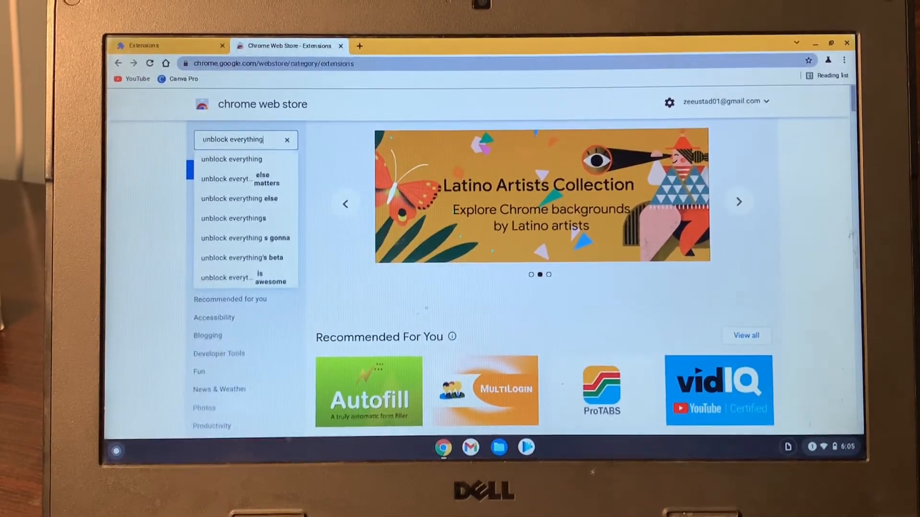
{"action": "key", "text": "enter"}
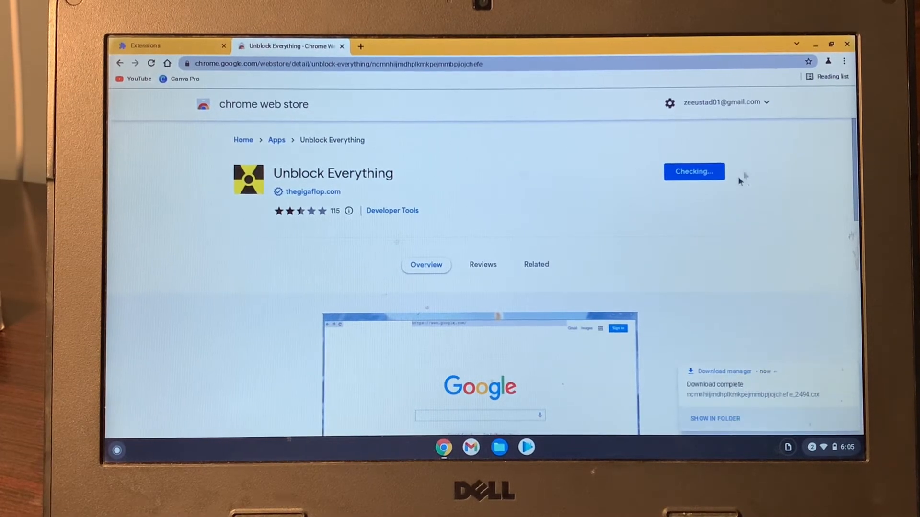
Add the Unblock Everything app to Chrome and launch it.
{"action": "left_click", "coordinate": [535, 265]}
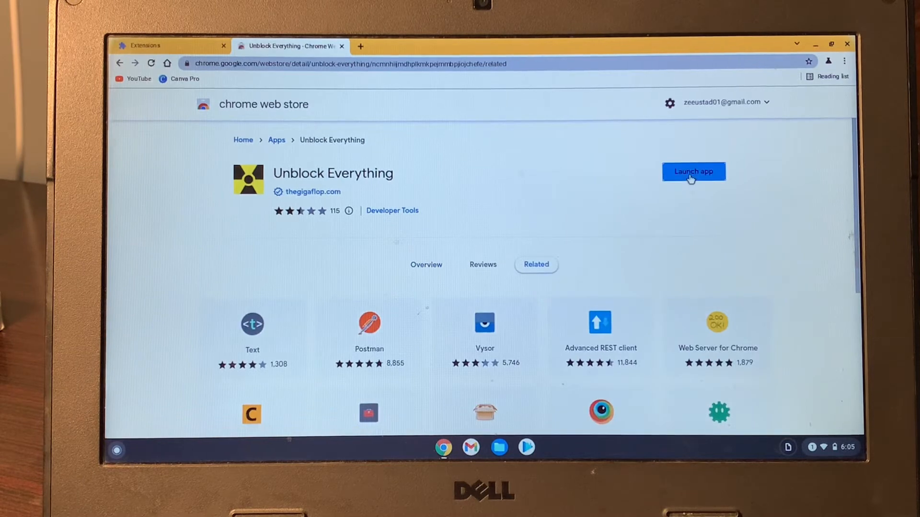
{"action": "left_click", "coordinate": [694, 172]}
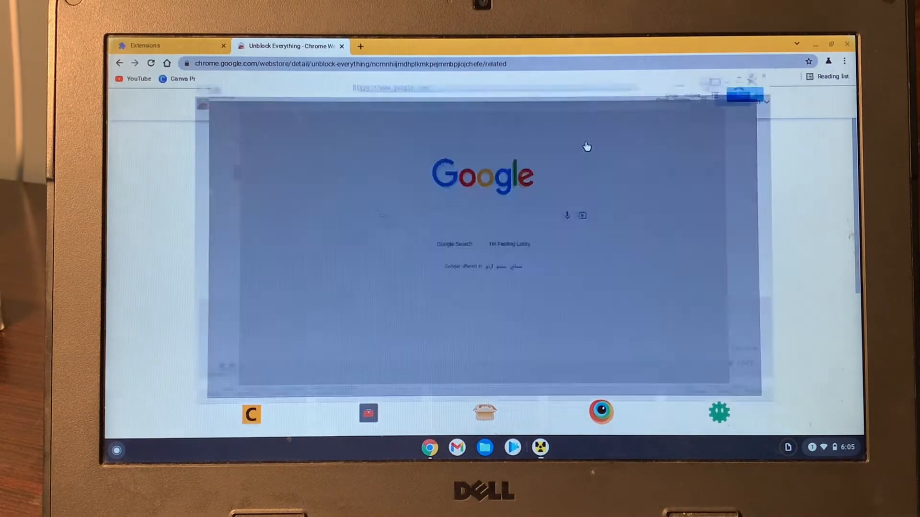
{"action": "left_click", "coordinate": [438, 211]}
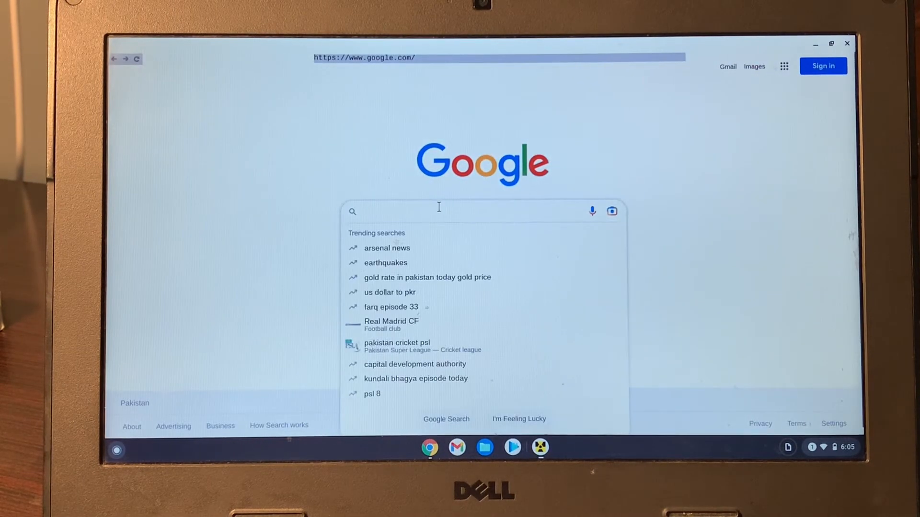
Google 'tiktok', open the 'TikTok - Make Your Day' site and scroll its For You feed.
{"action": "type", "text": "tiktok"}
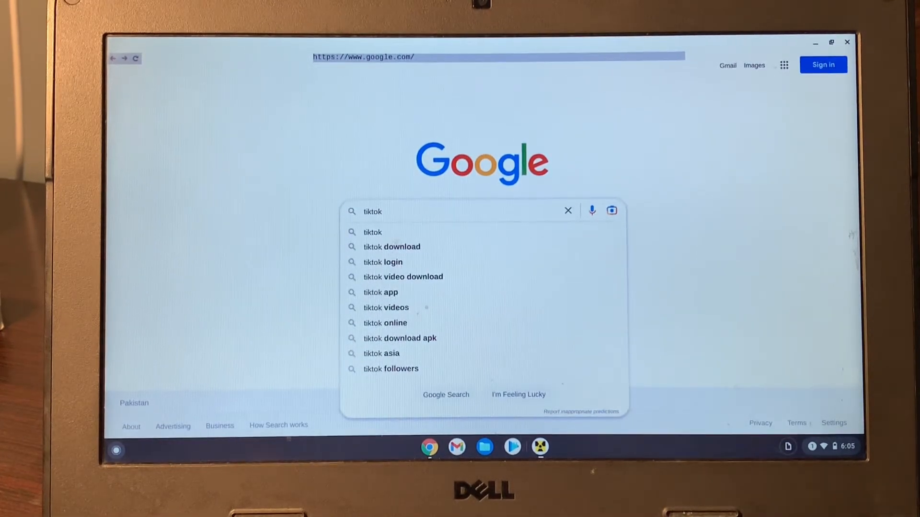
{"action": "key", "text": "enter"}
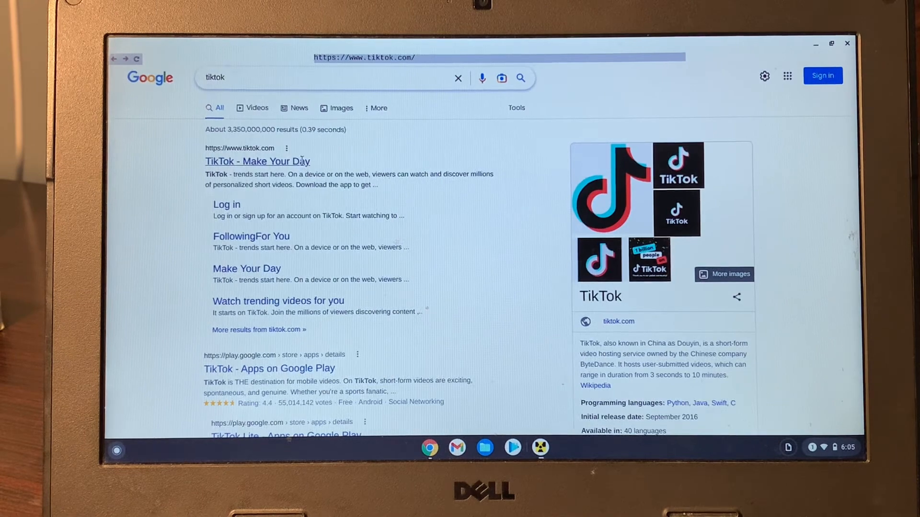
{"action": "left_click", "coordinate": [256, 161]}
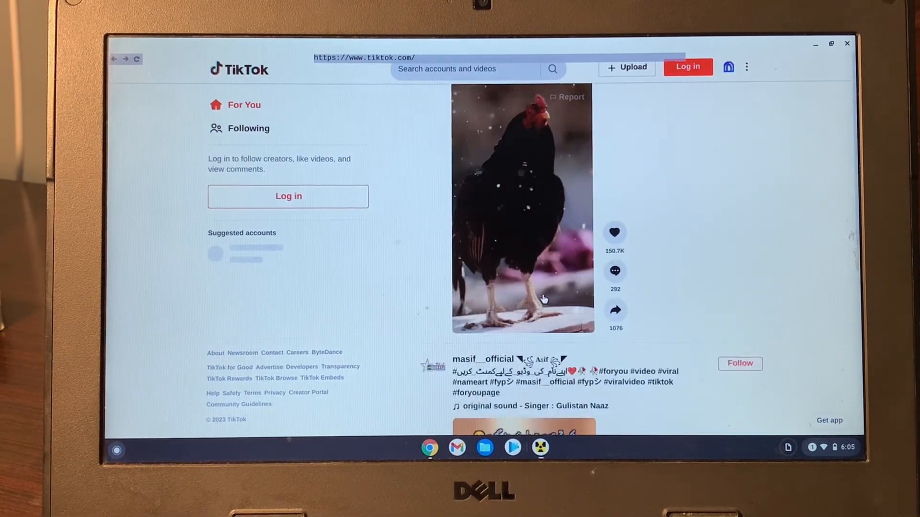
{"action": "scroll", "scroll_direction": "down", "scroll_amount": 3}
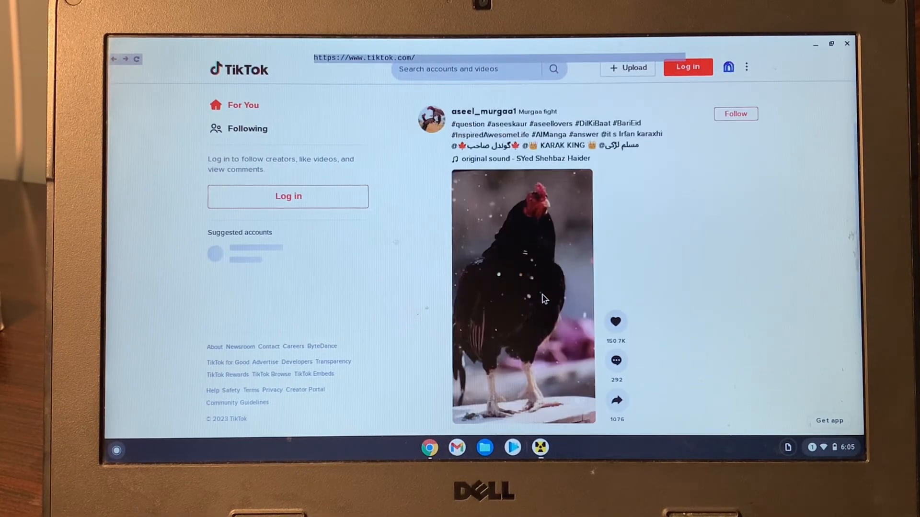